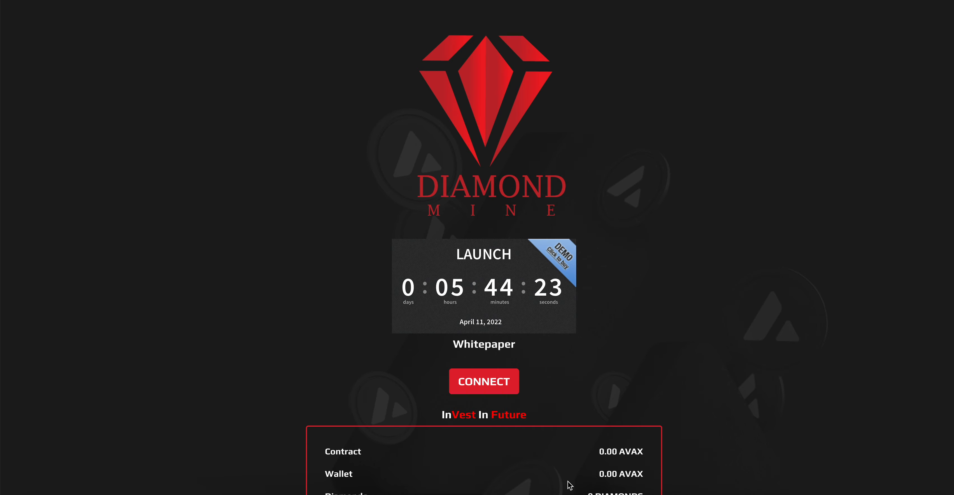
- Scroll past the buy panel to the Statistics and Referral Link sections with no wallet connected
{"action": "scroll", "scroll_direction": "down", "scroll_amount": 3}
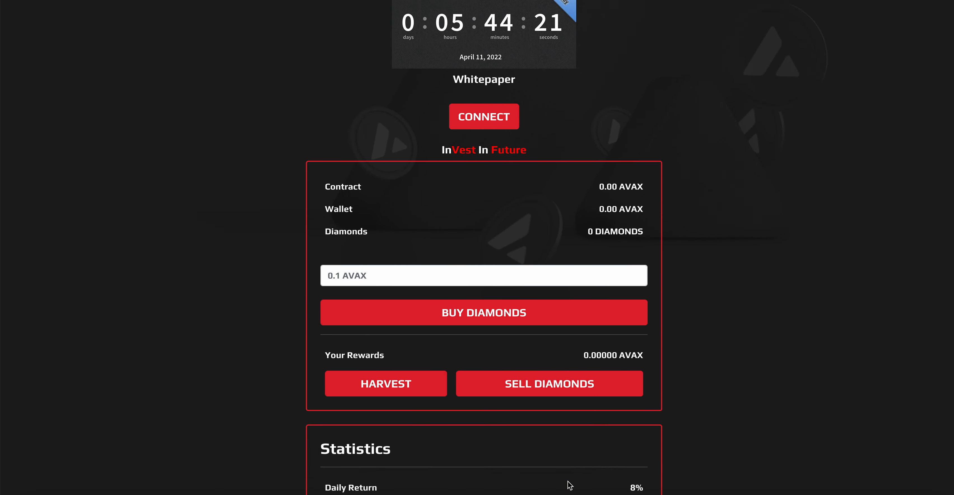
{"action": "scroll", "scroll_direction": "down", "scroll_amount": 3}
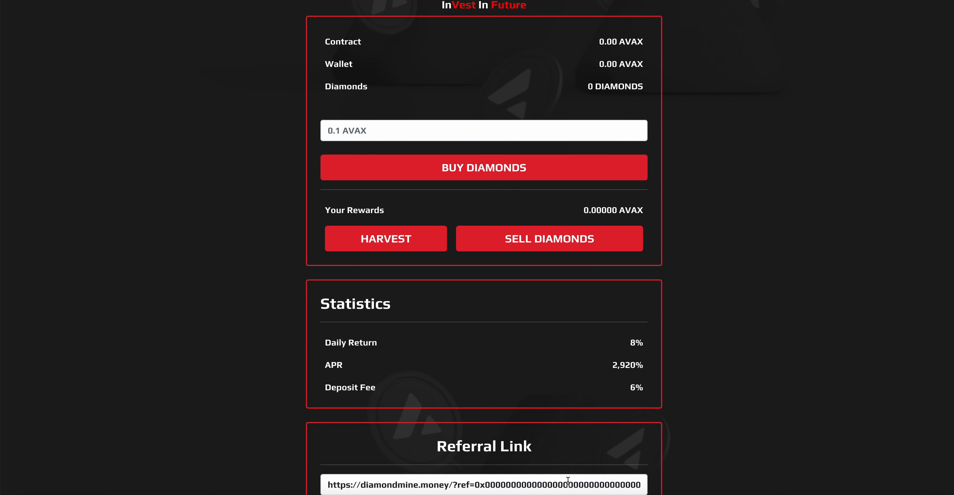
{"action": "scroll", "scroll_direction": "down", "scroll_amount": 3}
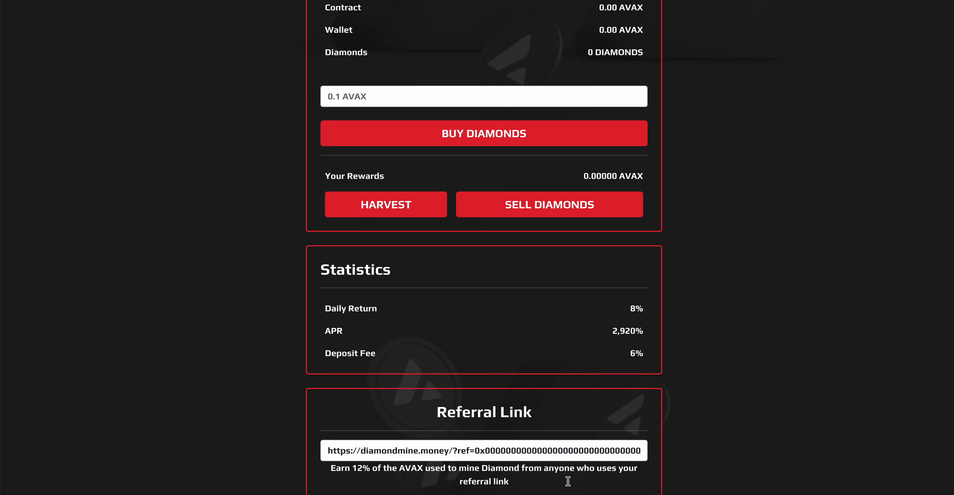
{"action": "scroll", "scroll_direction": "down", "scroll_amount": 3}
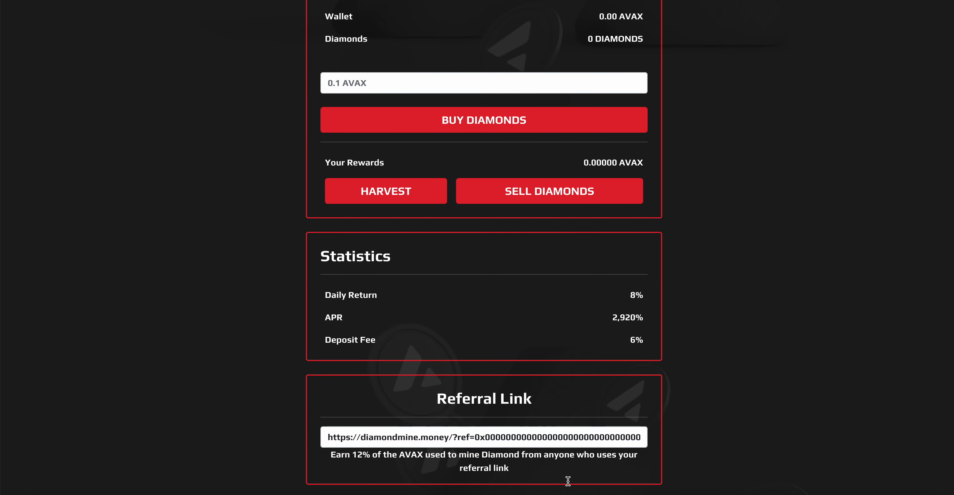
{"action": "scroll", "scroll_direction": "down", "scroll_amount": 3}
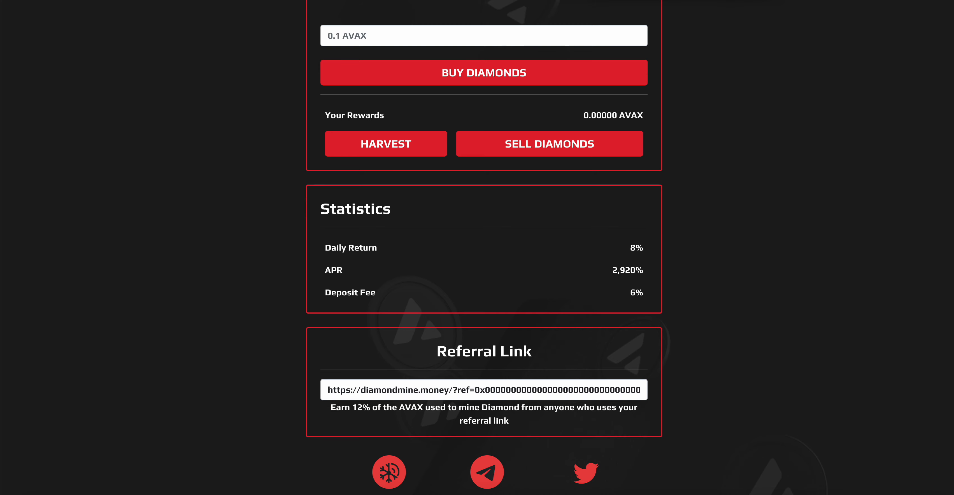
{"action": "mouse_move", "coordinate": [536, 355]}
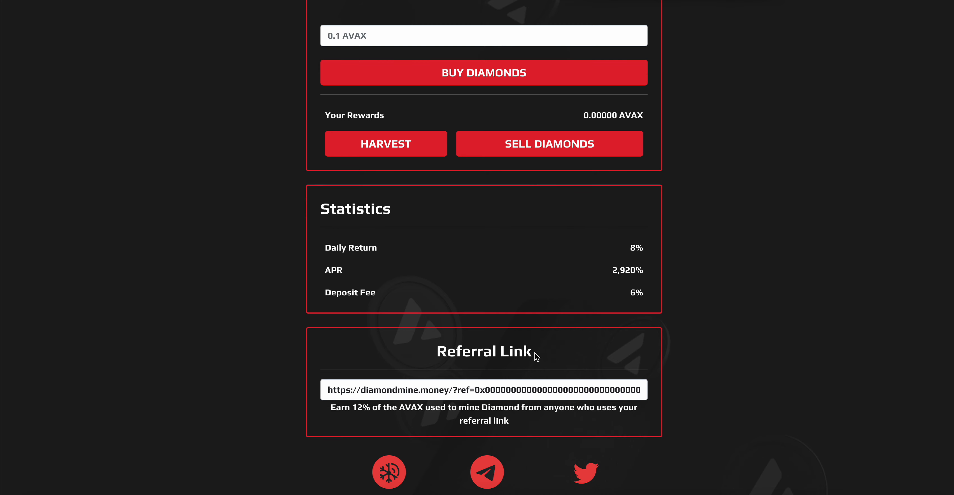
{"action": "left_click", "coordinate": [486, 472]}
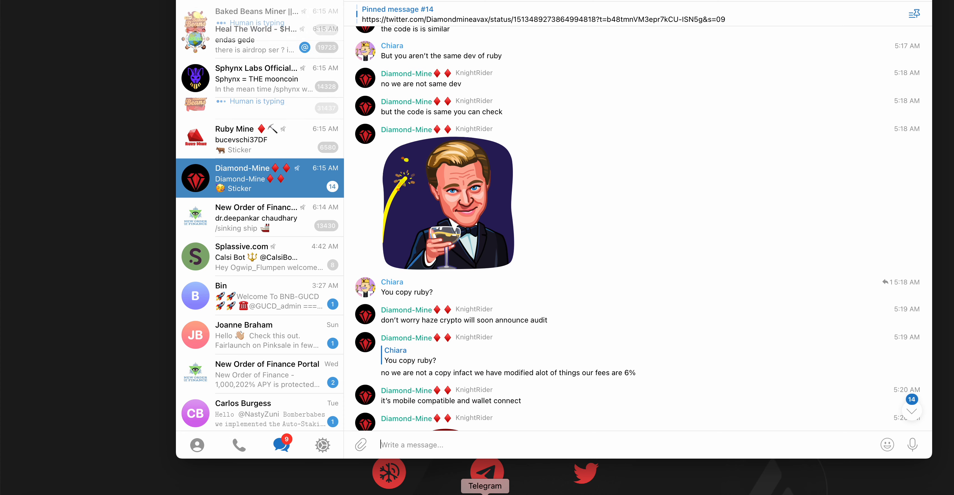
{"action": "scroll", "scroll_direction": "down", "scroll_amount": 3}
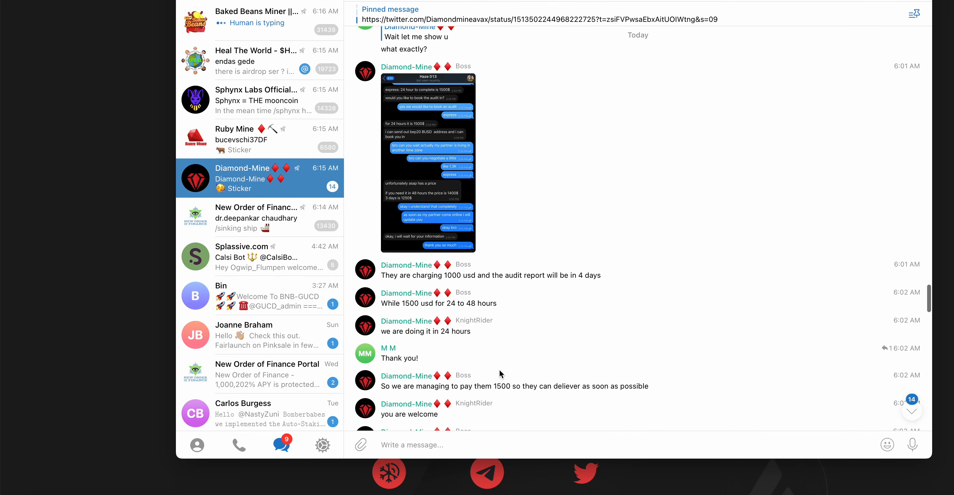
{"action": "scroll", "scroll_direction": "down", "scroll_amount": 3}
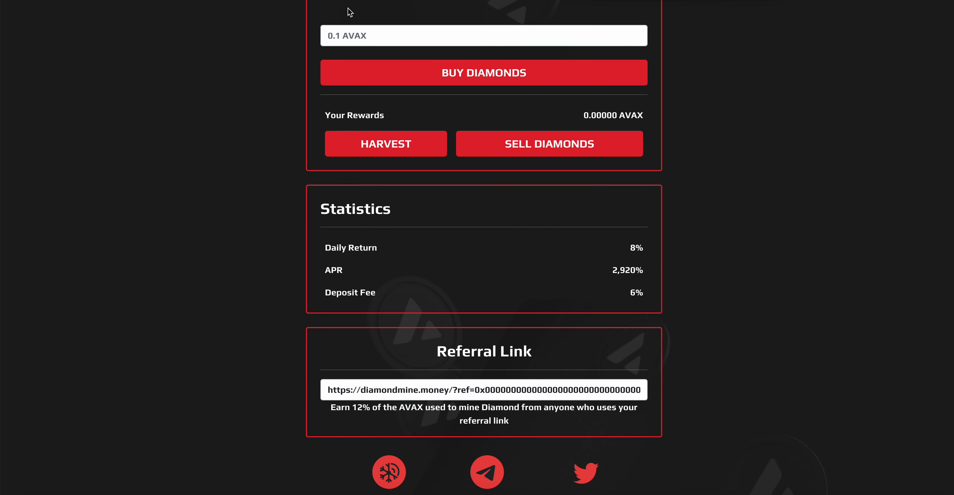
{"action": "mouse_move", "coordinate": [441, 32]}
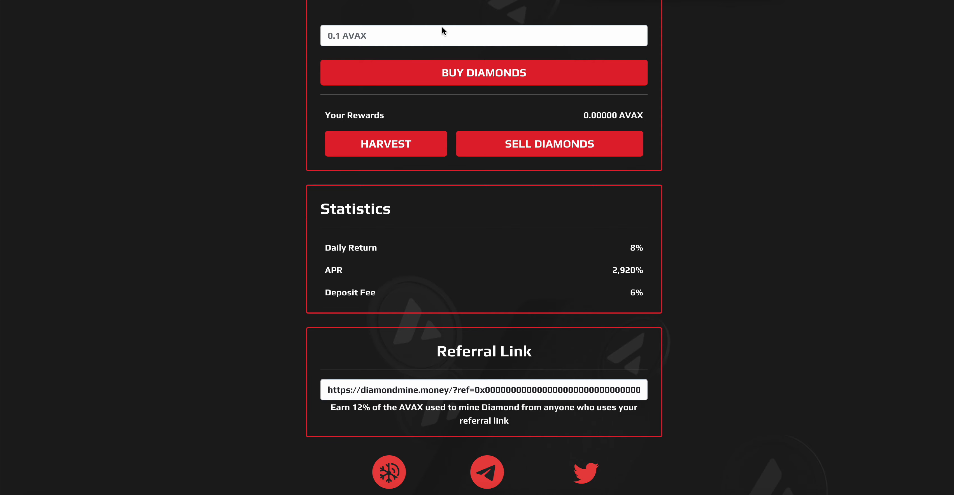
- Return to the page top and follow the contract link to the verified DiamondMine contract on Snowtrace
{"action": "scroll", "scroll_direction": "up", "scroll_amount": 3}
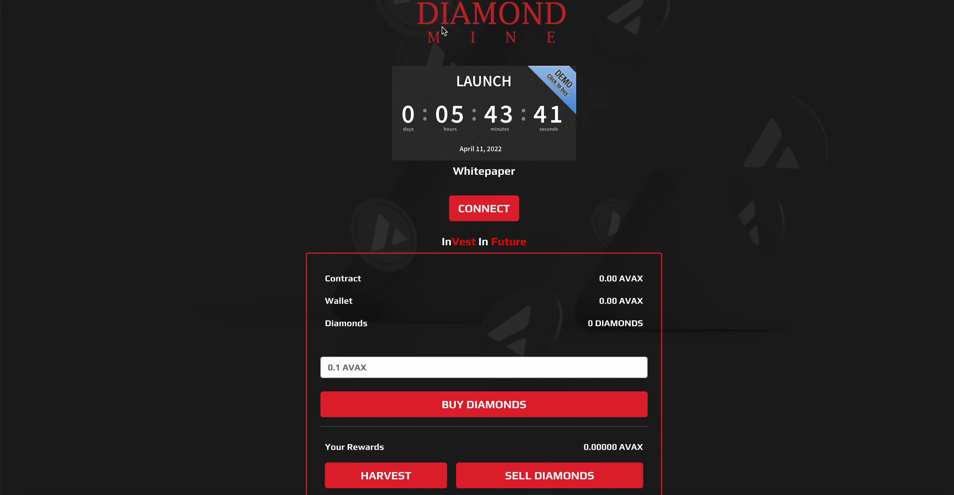
{"action": "scroll", "scroll_direction": "down", "scroll_amount": 3}
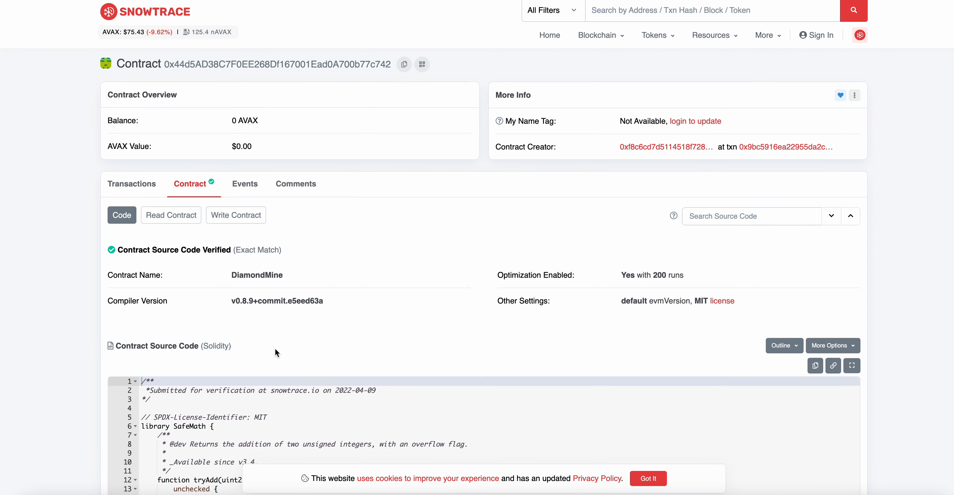
- Leave the DiamondMine Snowtrace page with 0 AVAX balance and return to the Diamond Mine site
{"action": "double_click", "coordinate": [241, 147]}
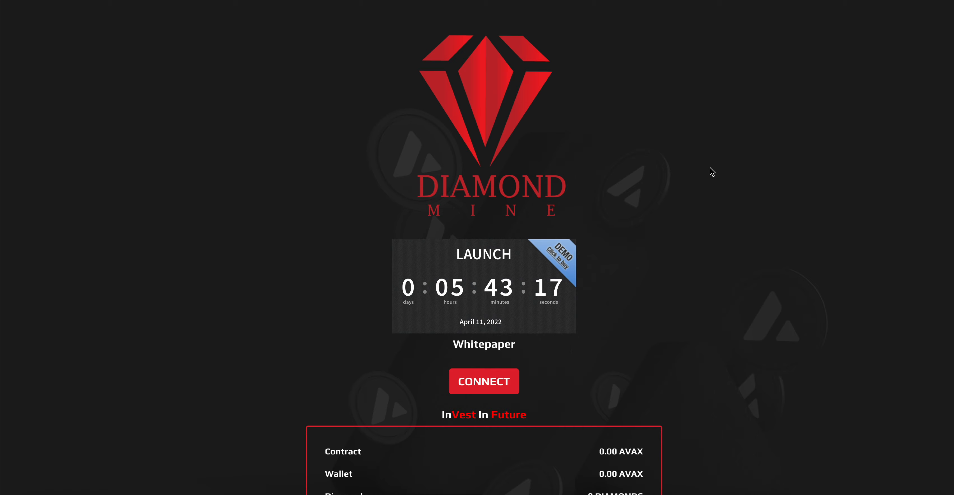
{"action": "scroll", "scroll_direction": "down", "scroll_amount": 3}
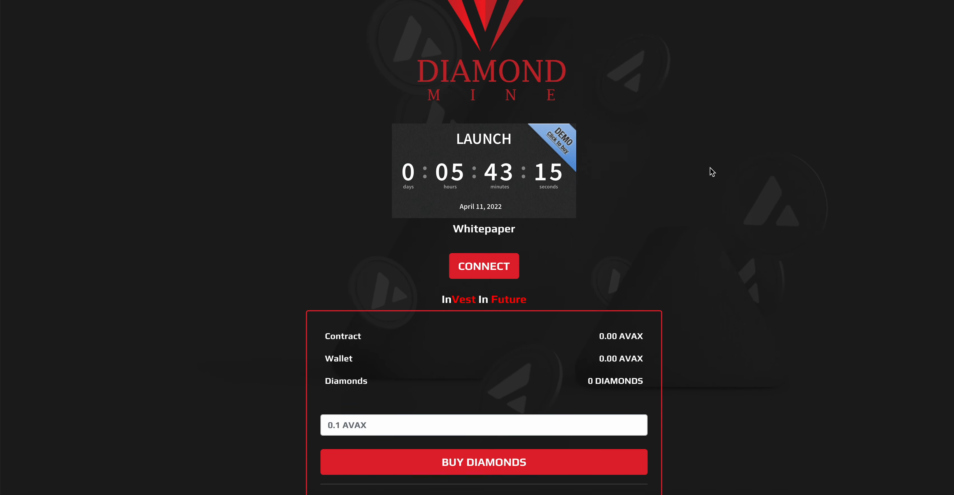
{"action": "scroll", "scroll_direction": "down", "scroll_amount": 3}
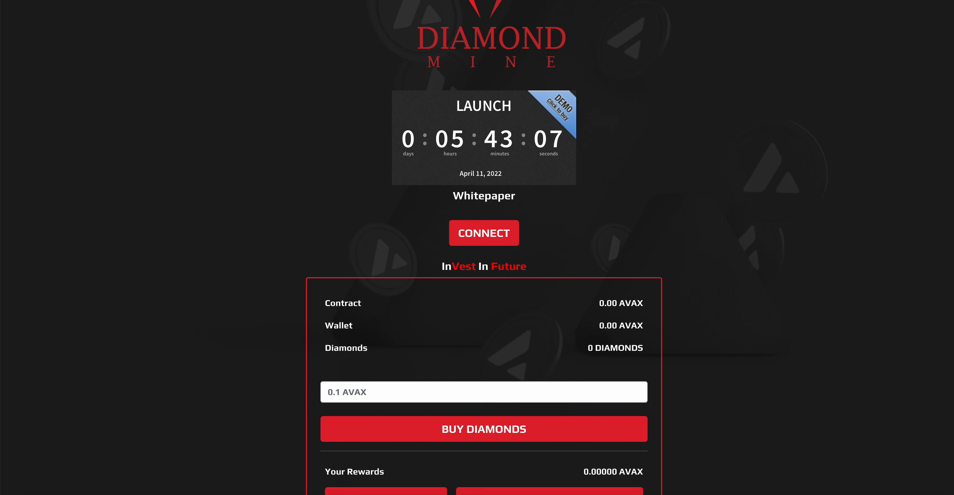
{"action": "mouse_move", "coordinate": [620, 92]}
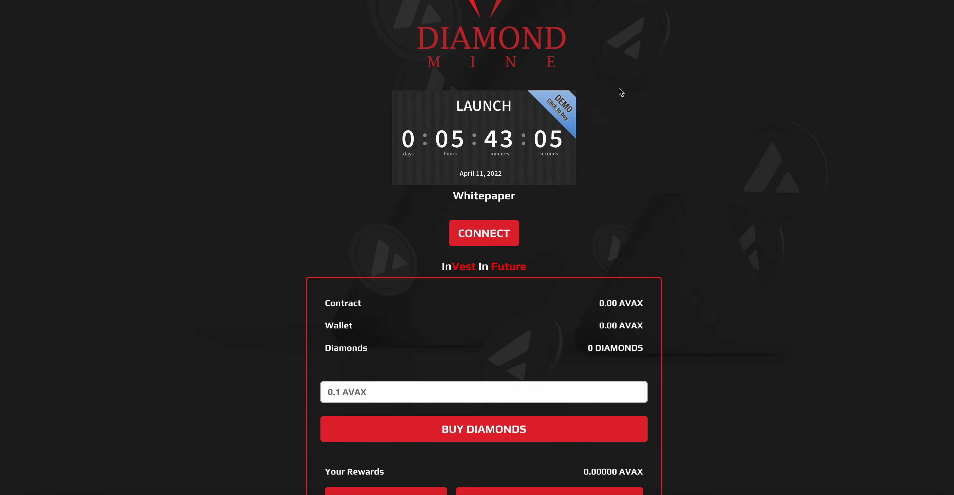
{"action": "scroll", "scroll_direction": "down", "scroll_amount": 3}
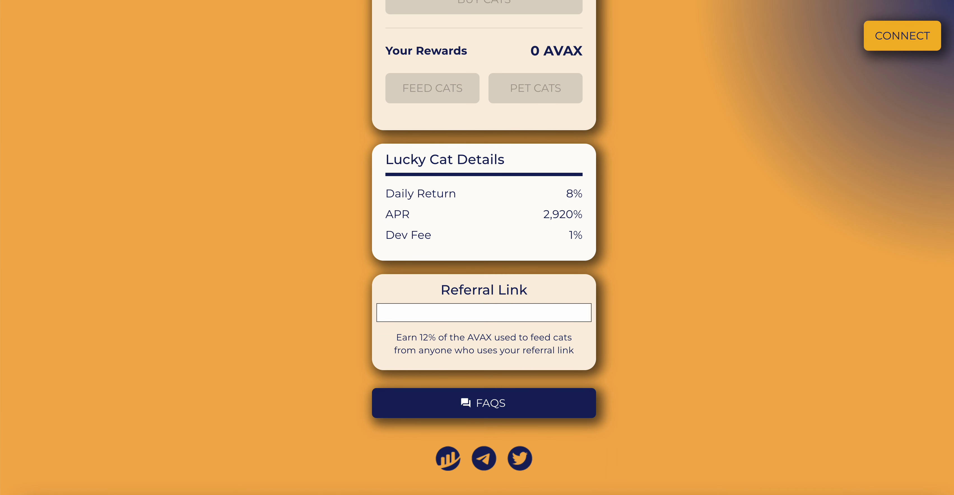
{"action": "mouse_move", "coordinate": [213, 49]}
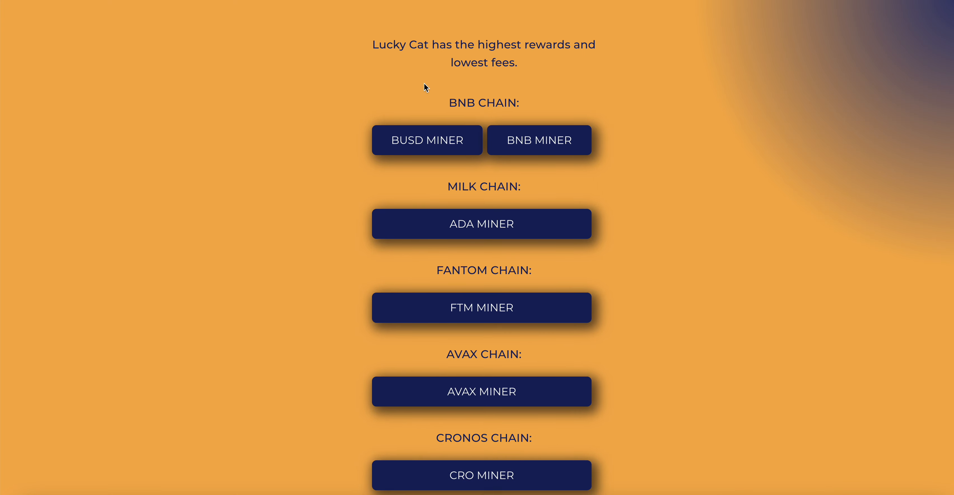
- Bring Lucky Cat's BUSD, BNB, ADA, FTM, AVAX and CRO miner buttons into view
{"action": "scroll", "scroll_direction": "down", "scroll_amount": 3}
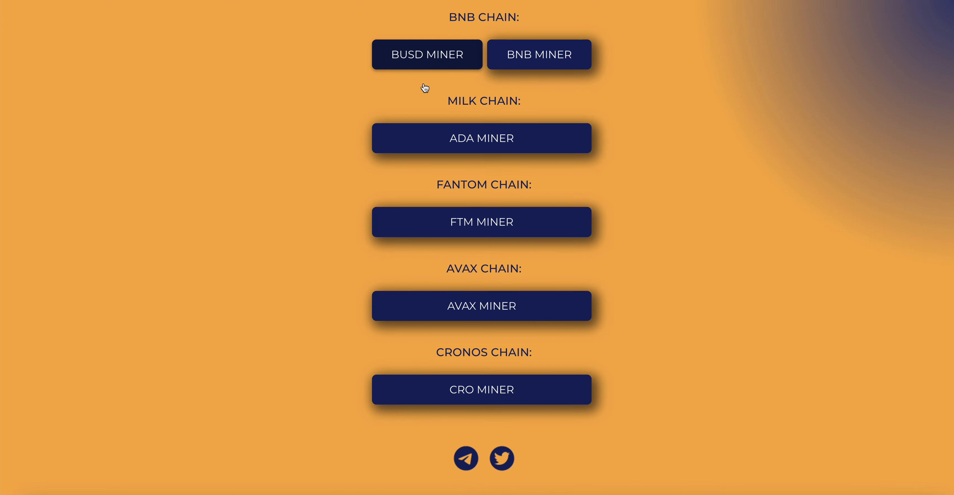
{"action": "mouse_move", "coordinate": [492, 209]}
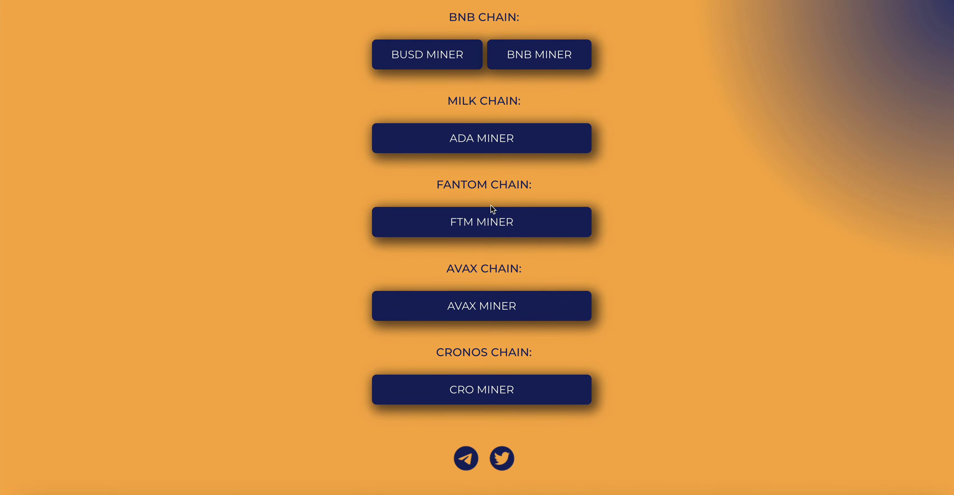
{"action": "mouse_move", "coordinate": [499, 410]}
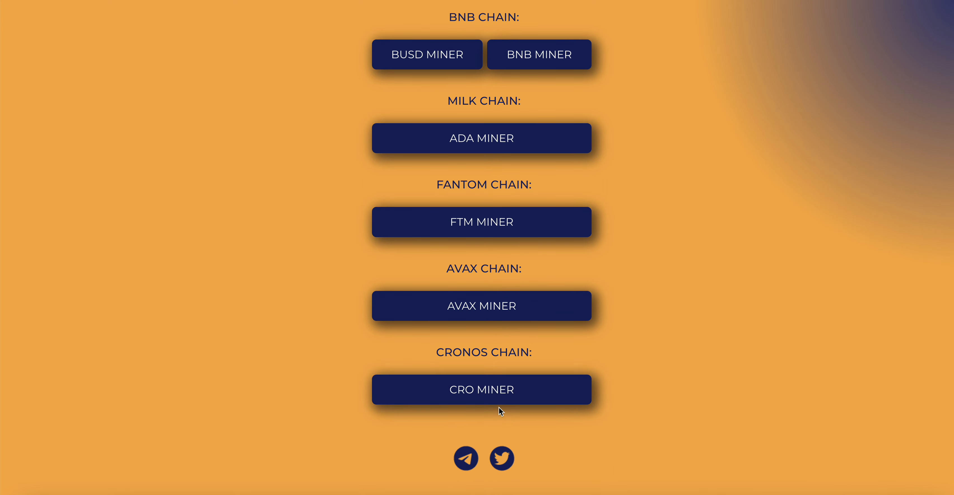
{"action": "mouse_move", "coordinate": [644, 83]}
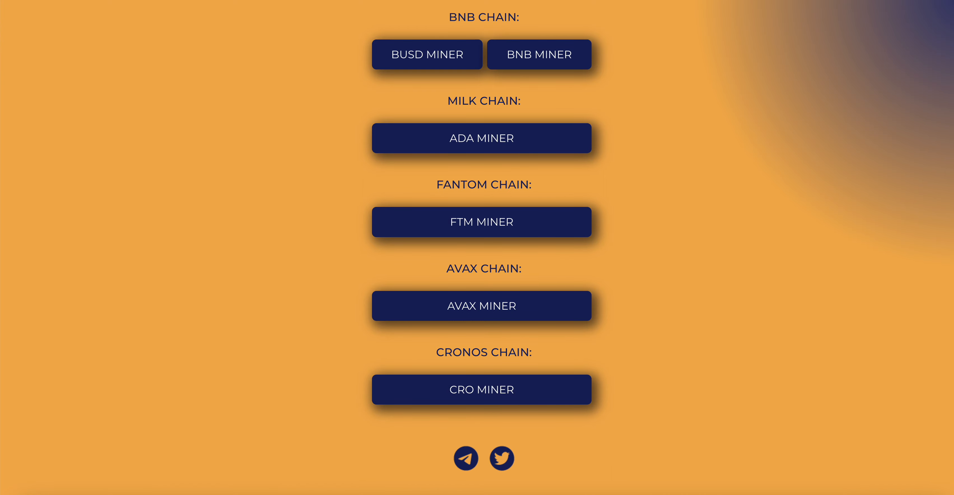
- Return to Diamond Mine and review its Contract, Wallet and Your Rewards panel, all at zero
{"action": "left_click", "coordinate": [481, 305]}
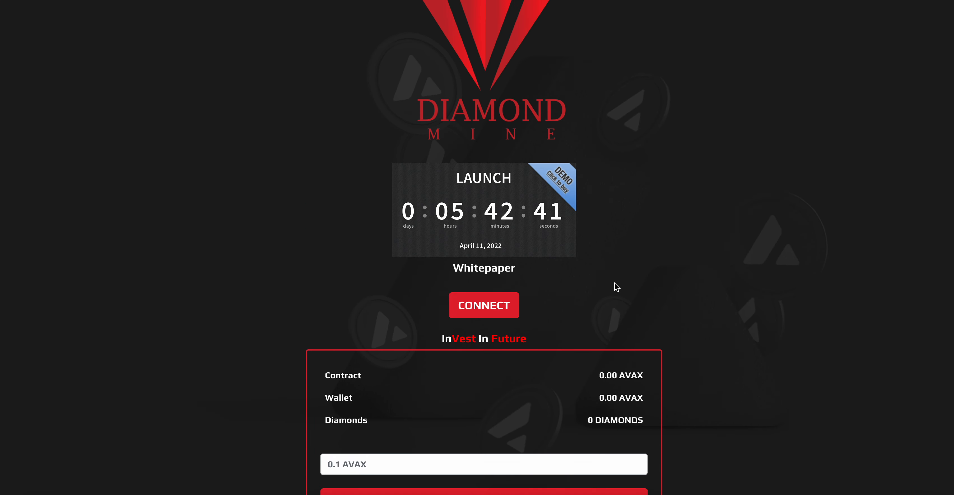
{"action": "scroll", "scroll_direction": "up", "scroll_amount": 3}
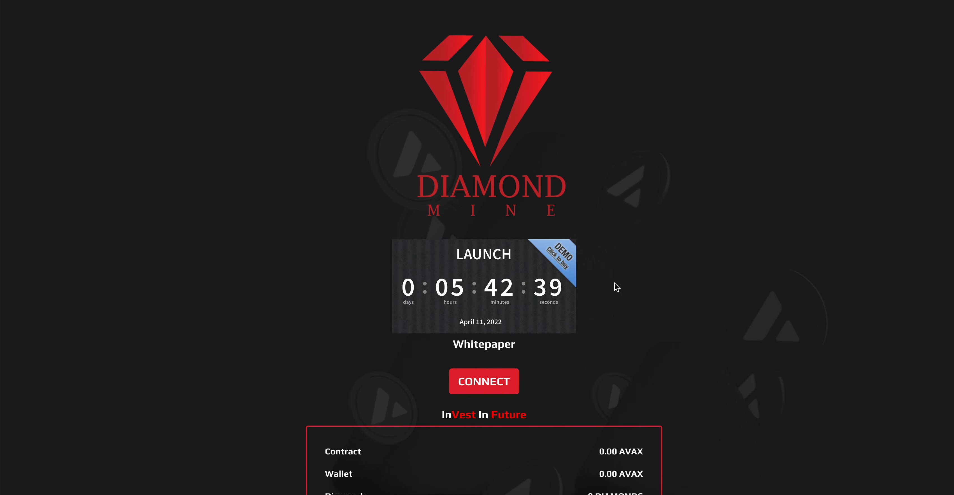
{"action": "scroll", "scroll_direction": "down", "scroll_amount": 3}
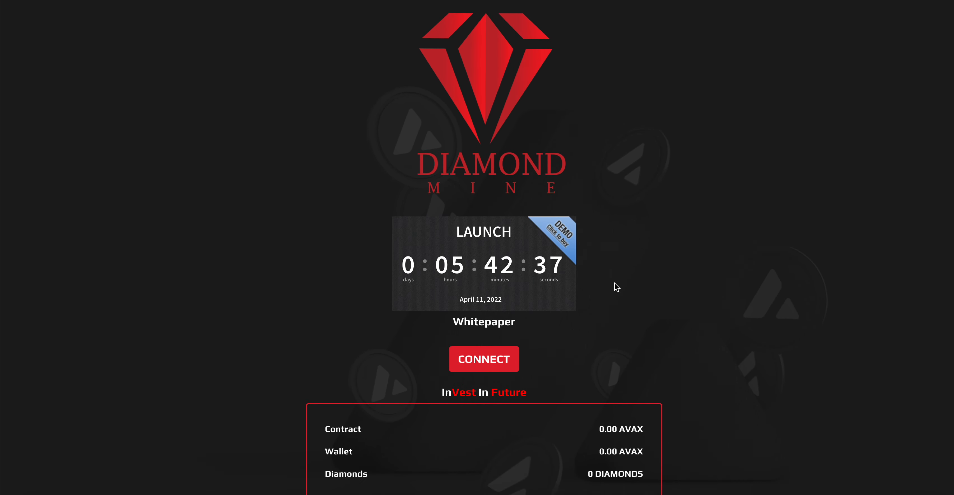
{"action": "scroll", "scroll_direction": "down", "scroll_amount": 3}
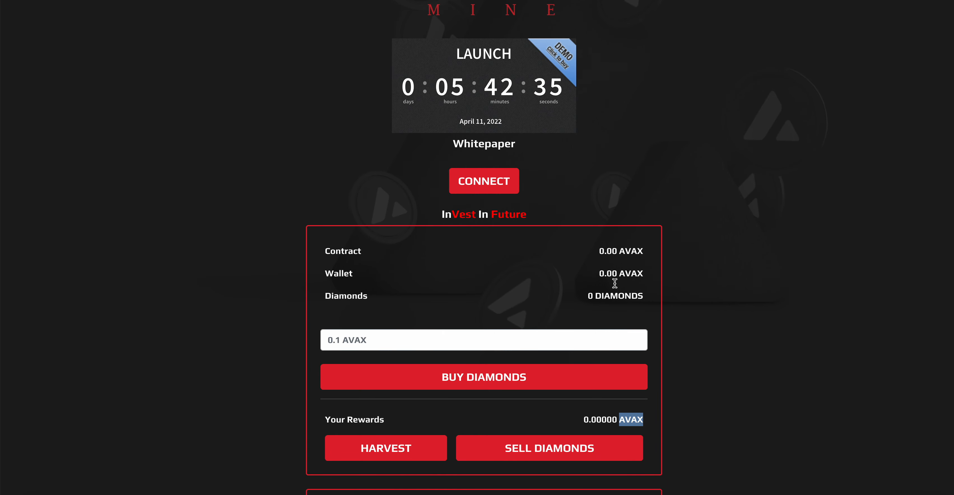
{"action": "scroll", "scroll_direction": "down", "scroll_amount": 3}
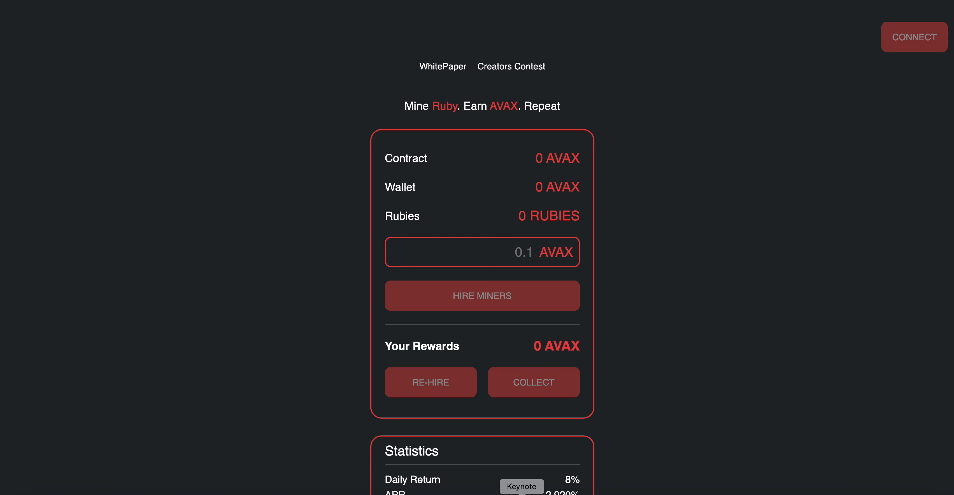
- View Ruby Mine's 0 AVAX contract balance and bring up its contract address on Snowtrace
{"action": "left_click", "coordinate": [913, 37]}
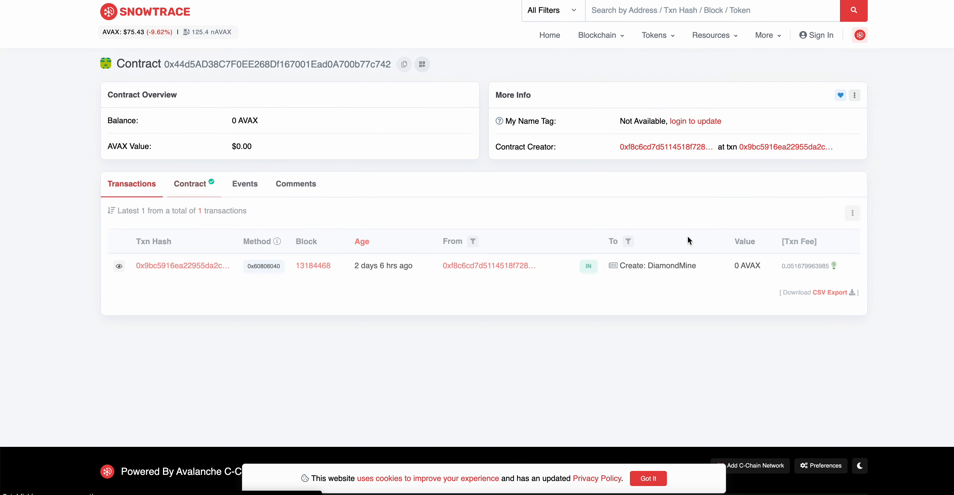
{"action": "left_click", "coordinate": [190, 184]}
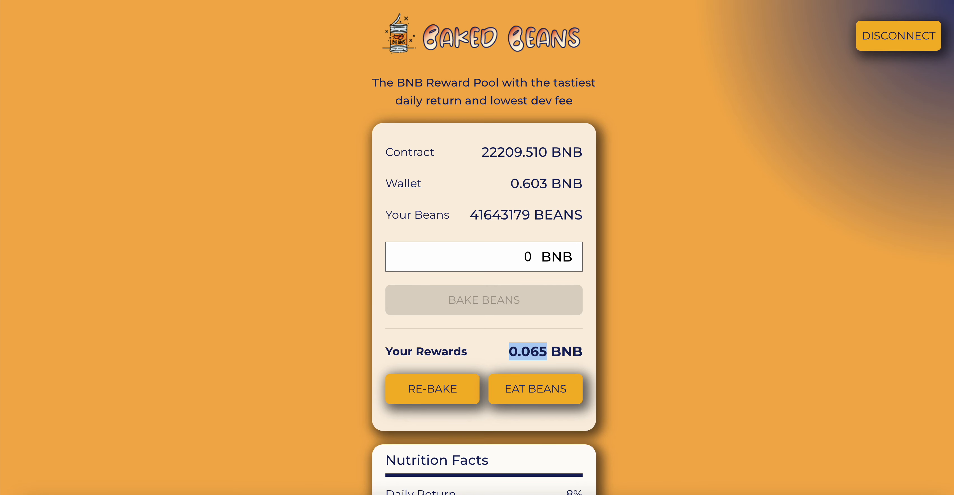
- Review the Baked Beans 22209.510 BNB contract on BscScan through its recent Hatch Eggs transactions
{"action": "scroll", "scroll_direction": "down", "scroll_amount": 3}
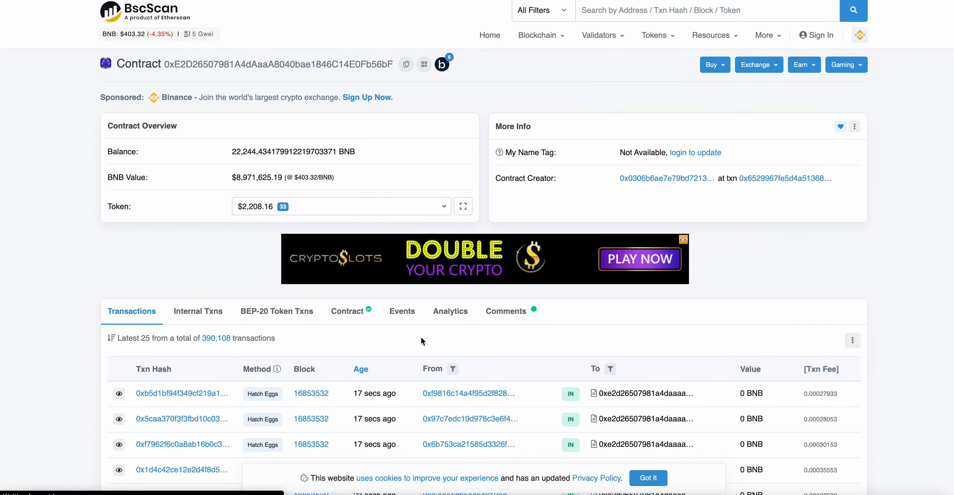
{"action": "scroll", "scroll_direction": "down", "scroll_amount": 3}
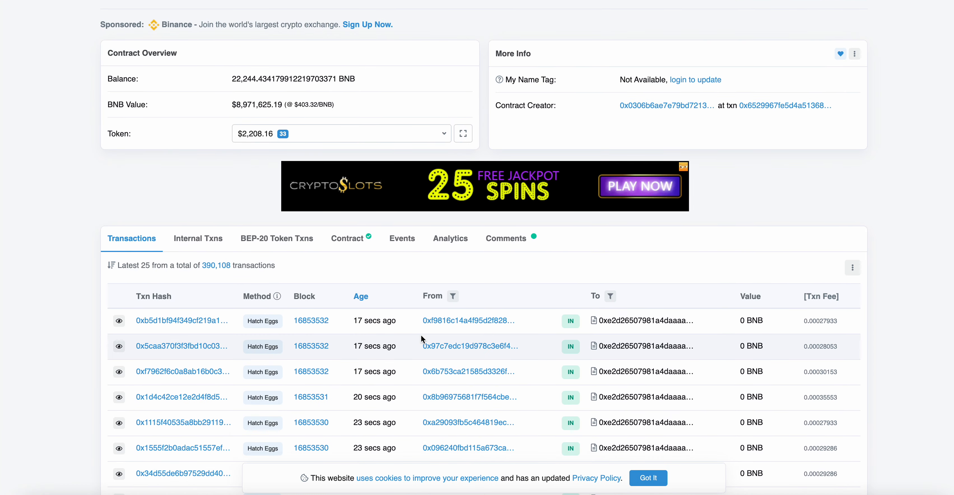
{"action": "scroll", "scroll_direction": "down", "scroll_amount": 3}
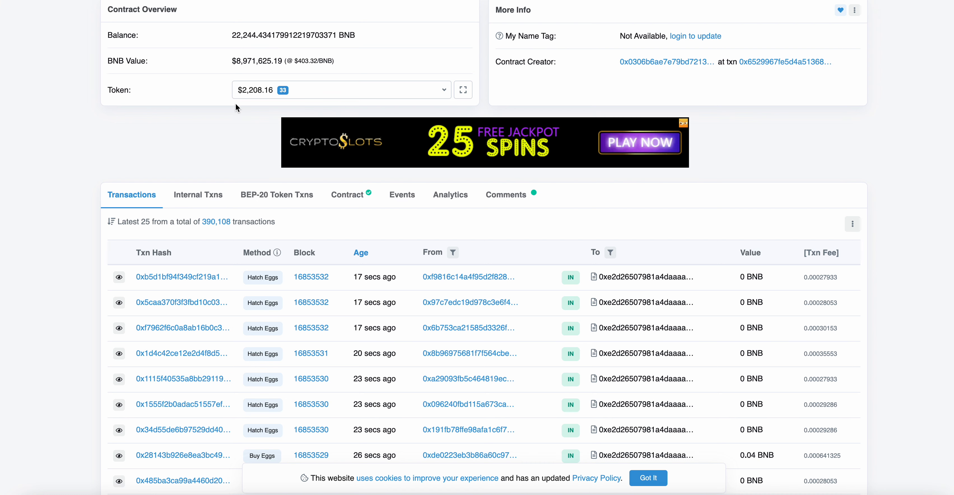
{"action": "scroll", "scroll_direction": "down", "scroll_amount": 3}
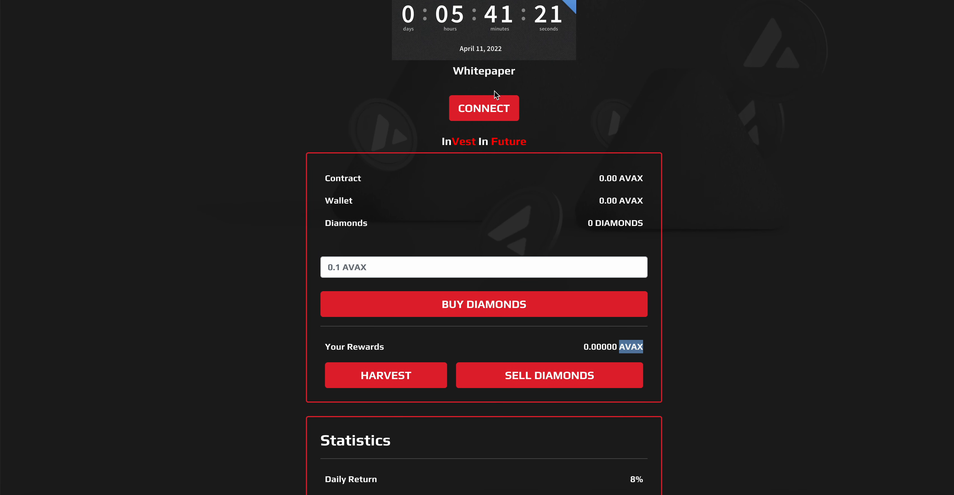
{"action": "scroll", "scroll_direction": "down", "scroll_amount": 3}
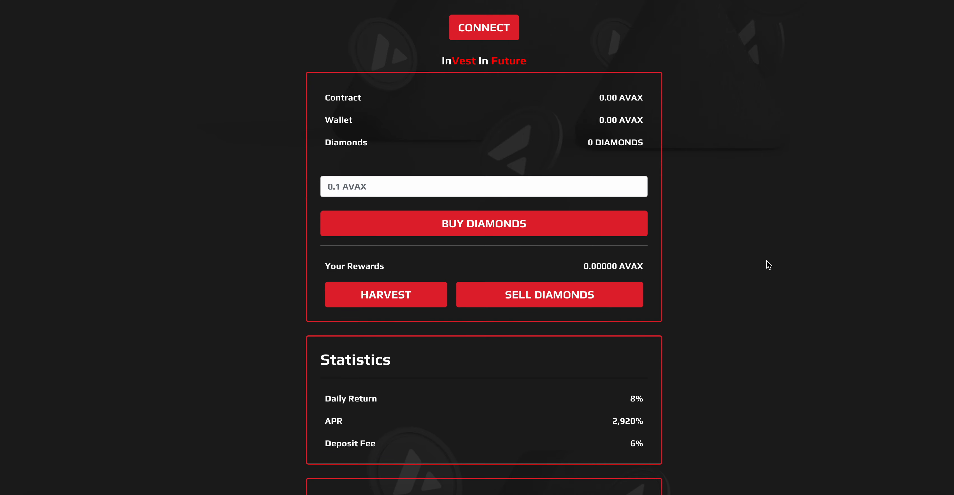
{"action": "scroll", "scroll_direction": "down", "scroll_amount": 3}
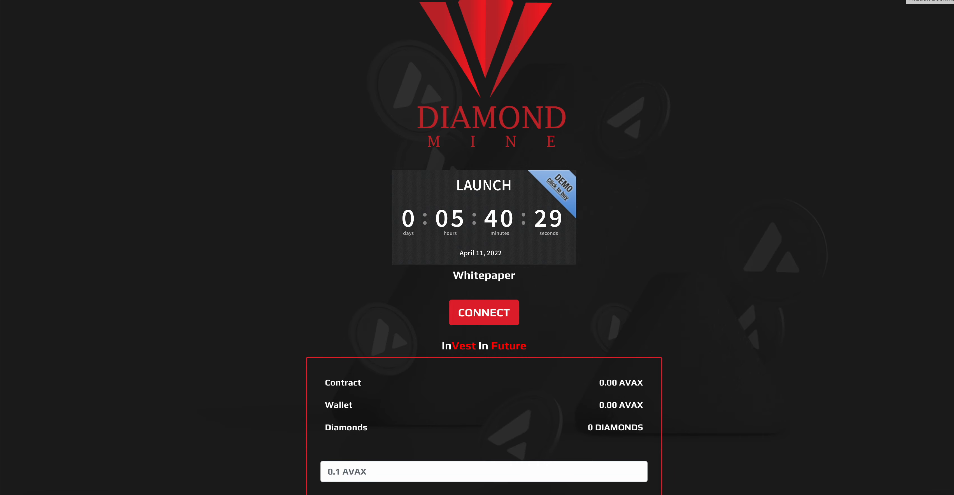
{"action": "mouse_move", "coordinate": [587, 160]}
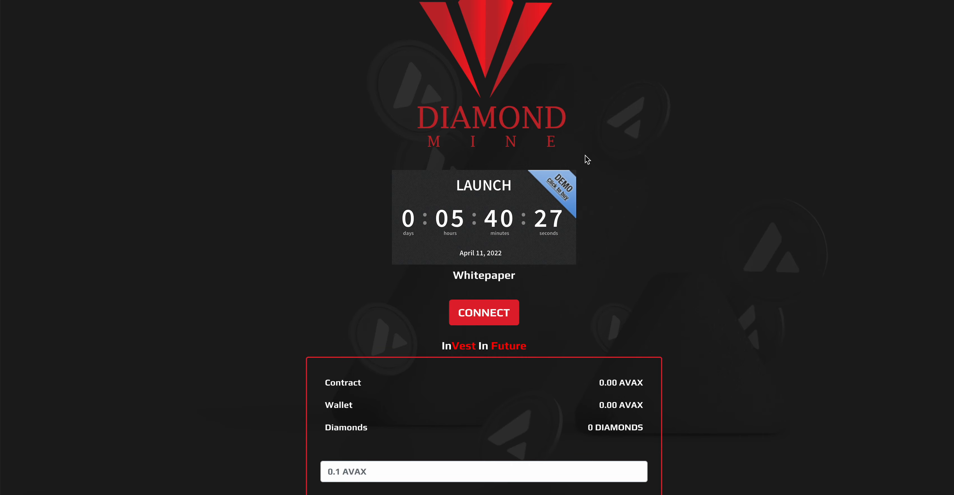
{"action": "mouse_move", "coordinate": [571, 163]}
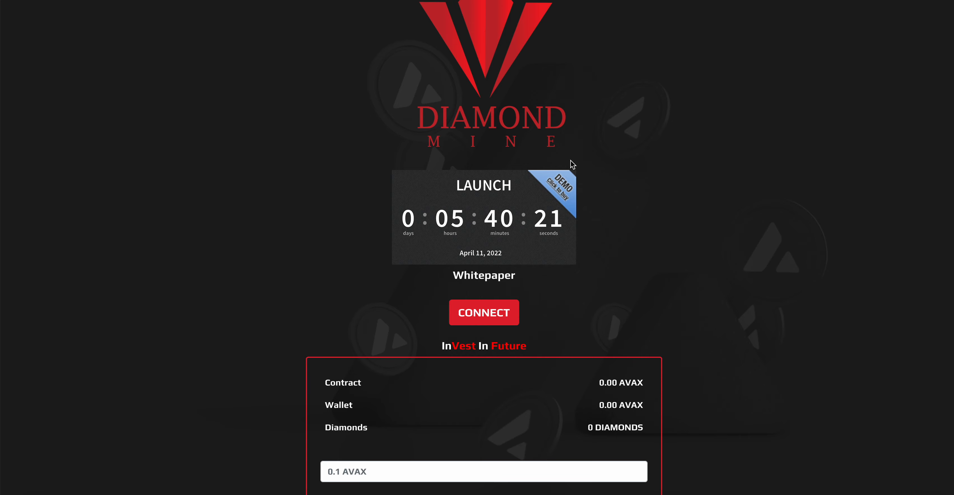
{"action": "scroll", "scroll_direction": "down", "scroll_amount": 3}
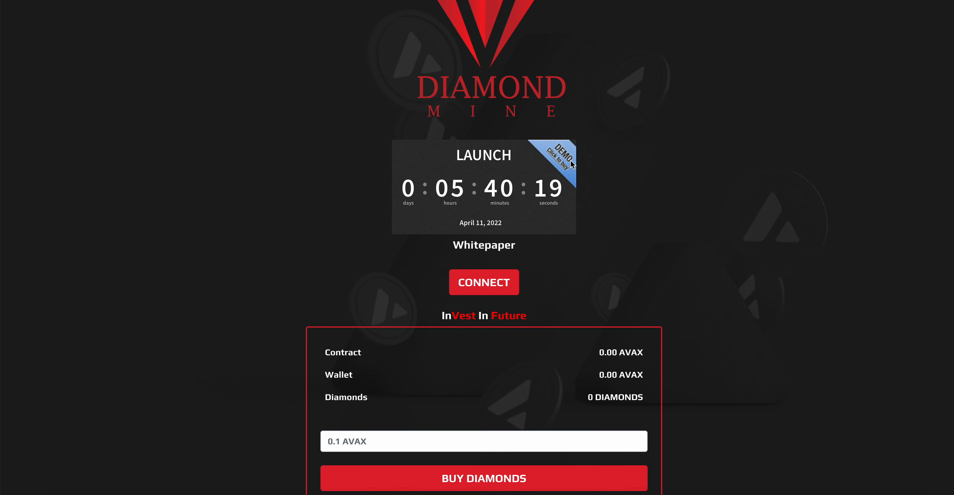